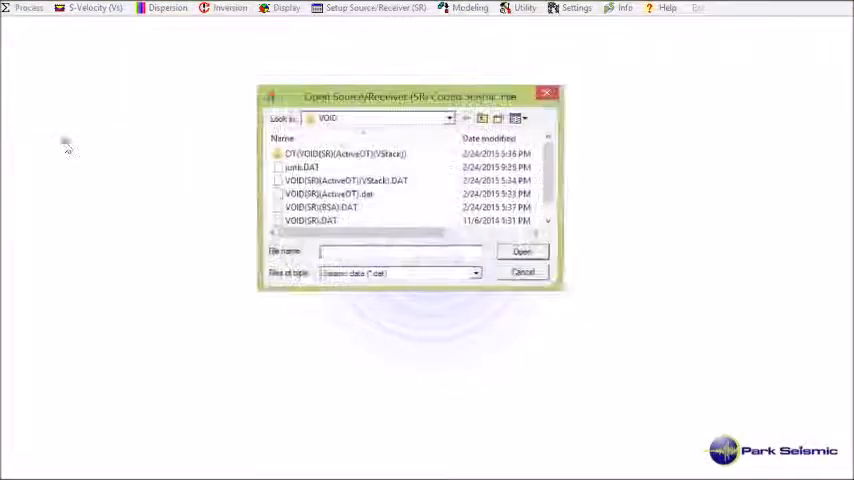
{"action": "mouse_move", "coordinate": [310, 221]}
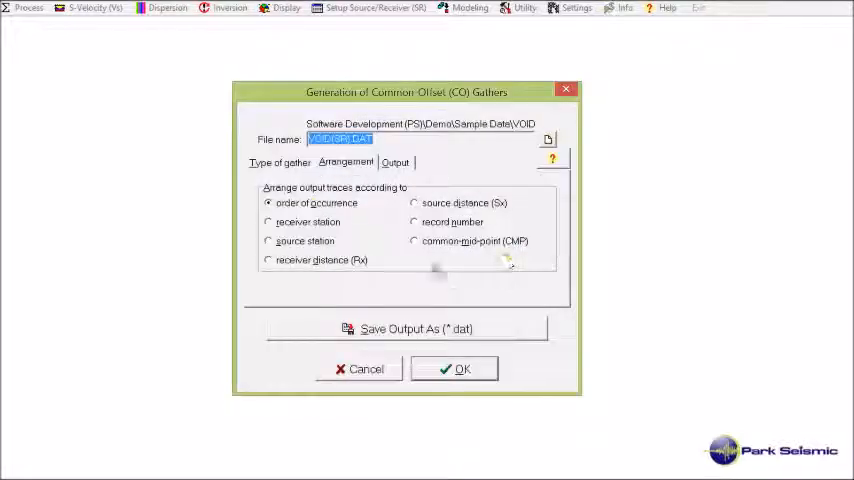
{"action": "mouse_move", "coordinate": [362, 259]}
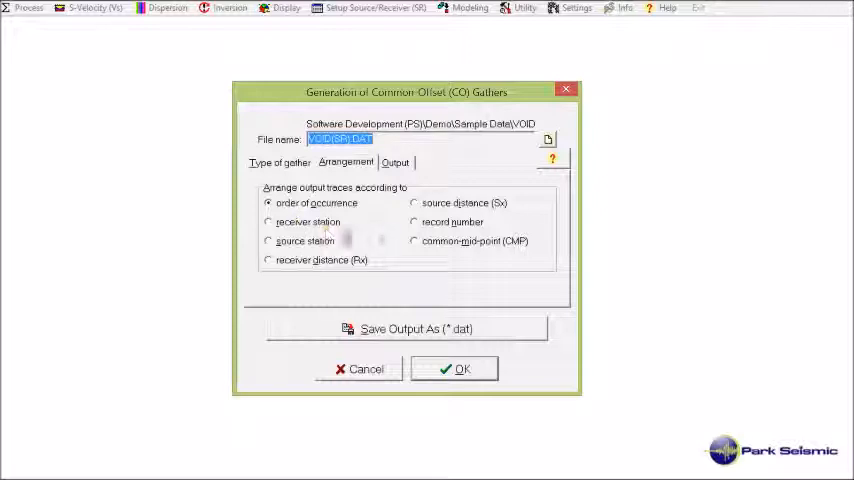
{"action": "mouse_move", "coordinate": [405, 335]}
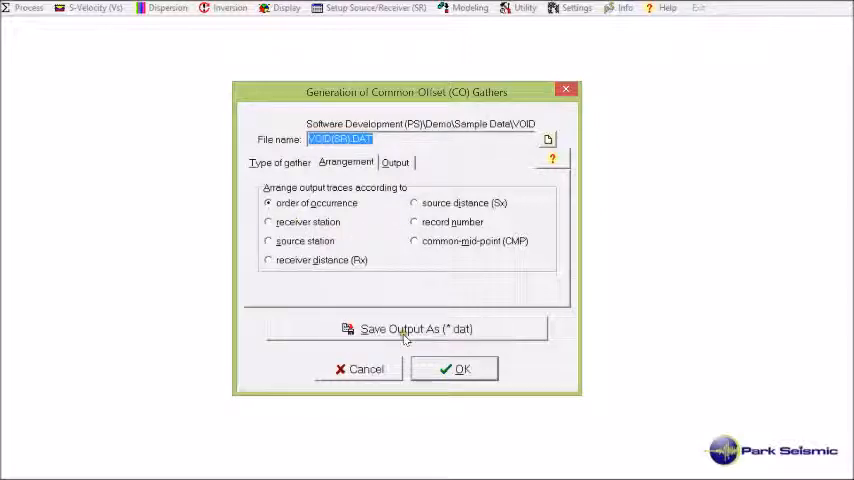
Name the output file for VOID(SR).DAT and generate the common-offset gathers
{"action": "left_click", "coordinate": [405, 329]}
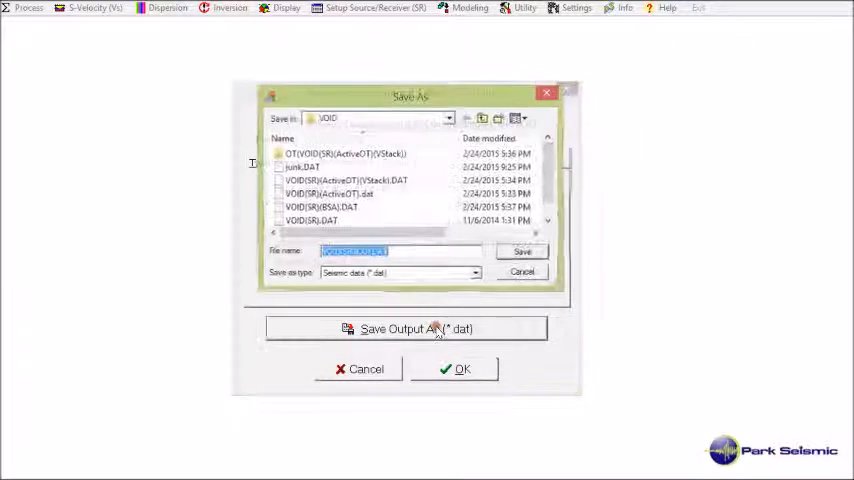
{"action": "left_click", "coordinate": [522, 250]}
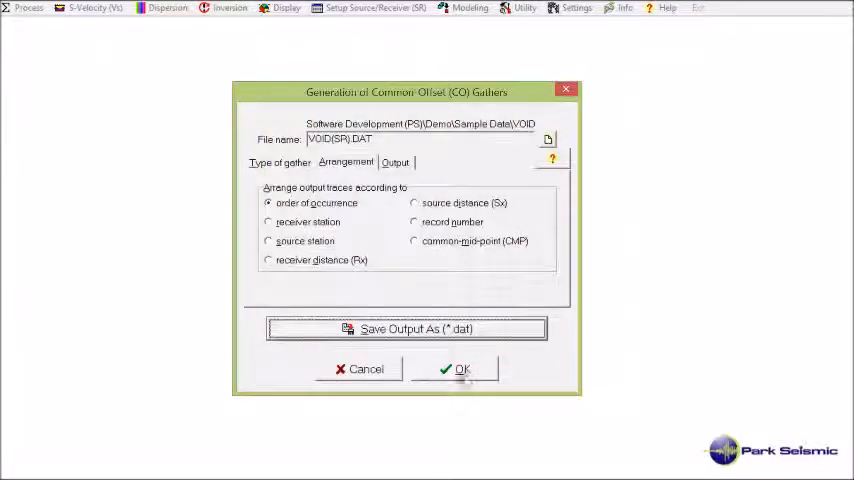
{"action": "left_click", "coordinate": [460, 368]}
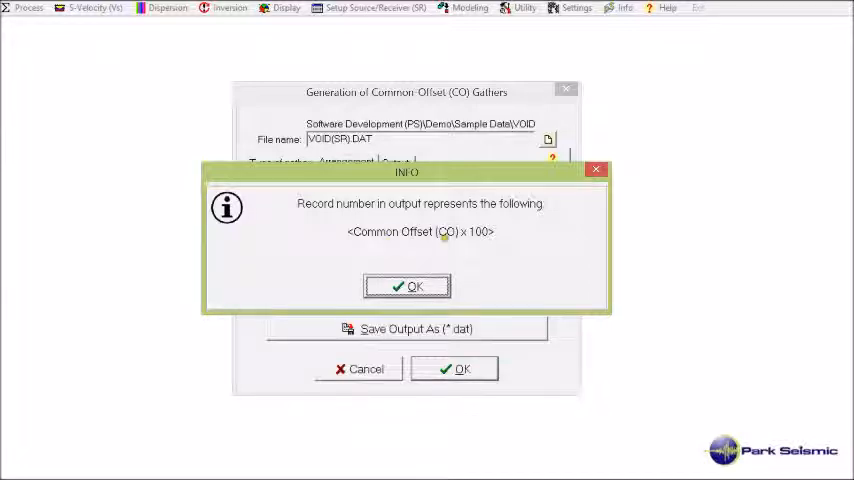
Acknowledge the record-numbering notice and display VOID(SR)(CO).DAT, showing record 600
{"action": "left_click", "coordinate": [407, 286]}
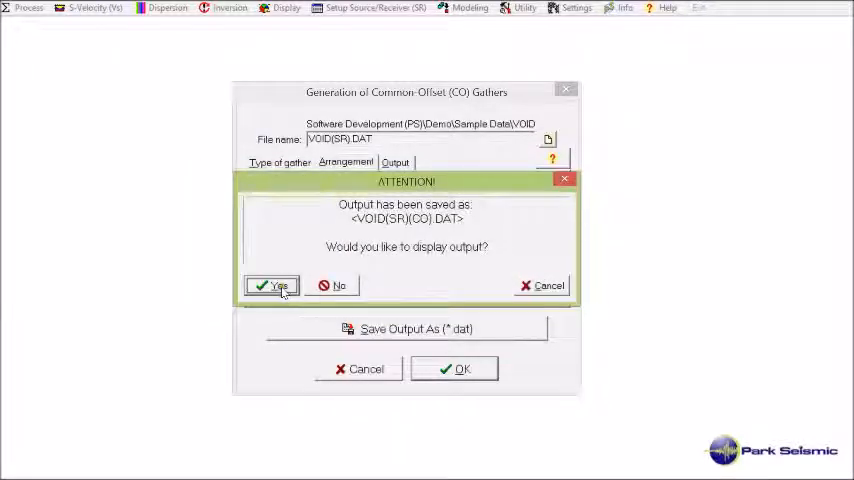
{"action": "left_click", "coordinate": [271, 285]}
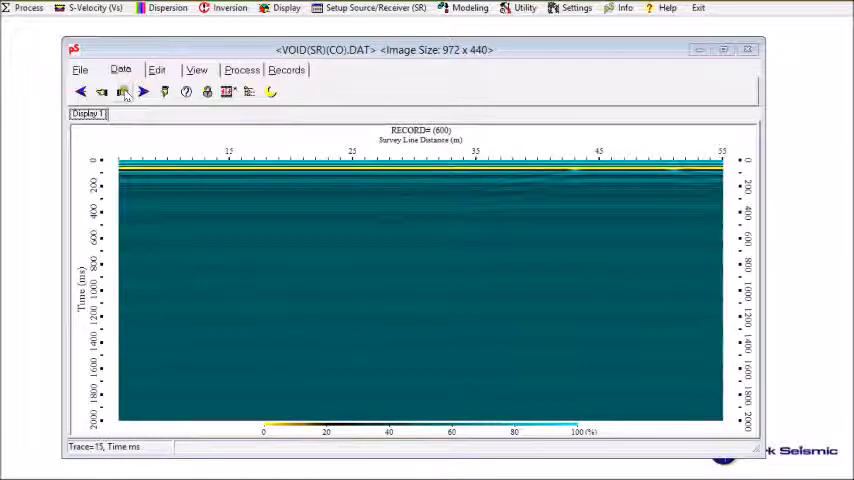
Advance from record 600 to record 700 and bring up the viewing options
{"action": "left_click", "coordinate": [143, 92]}
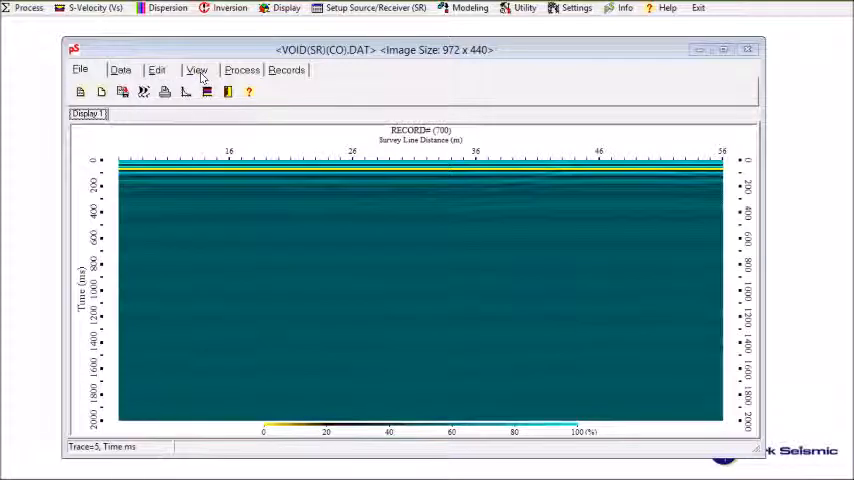
{"action": "left_click", "coordinate": [198, 69]}
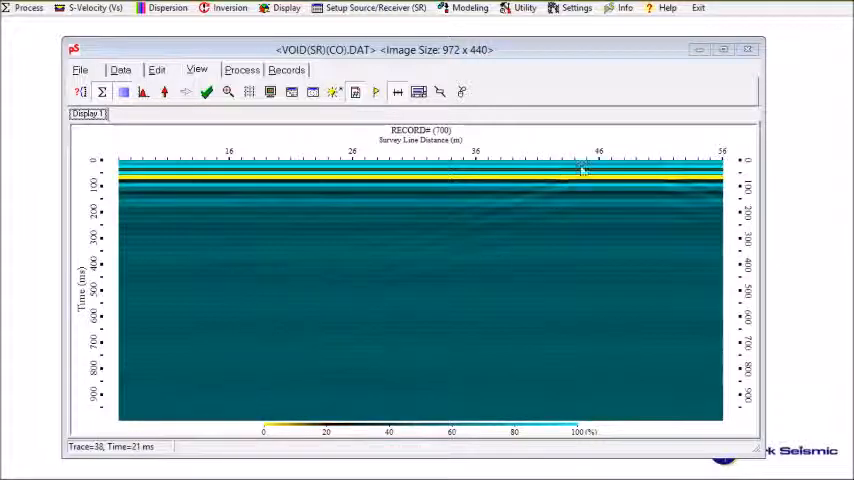
{"action": "mouse_move", "coordinate": [712, 189]}
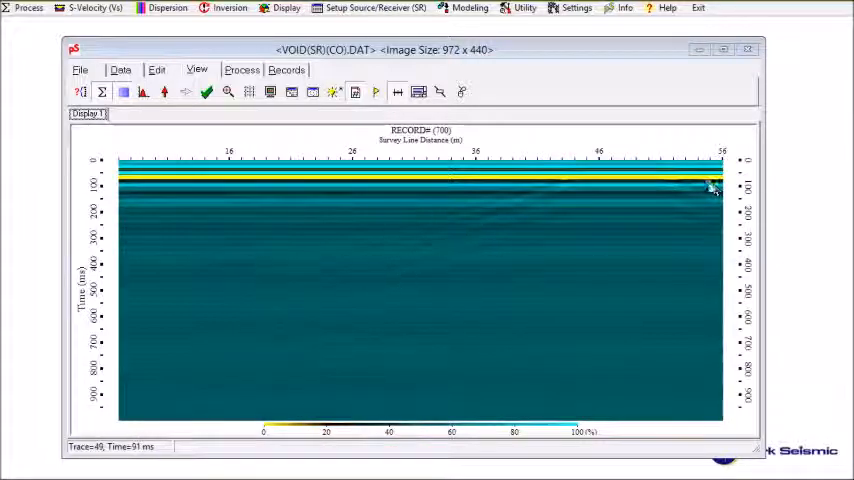
{"action": "mouse_move", "coordinate": [706, 184]}
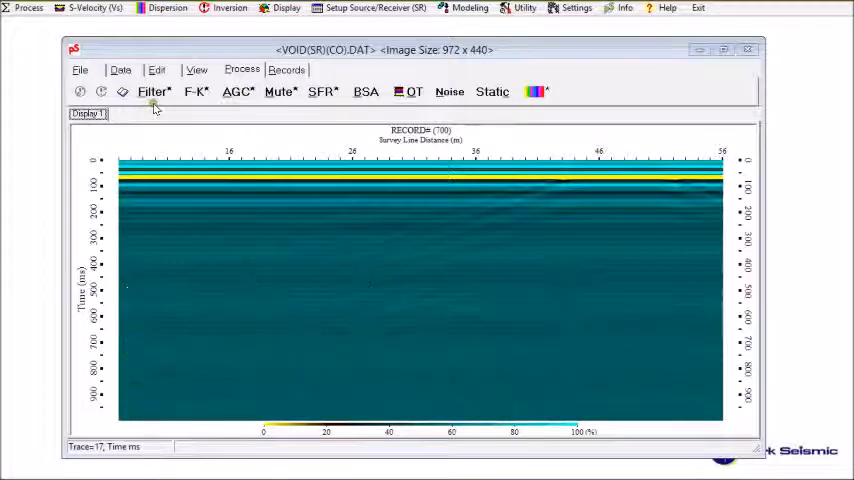
{"action": "mouse_move", "coordinate": [155, 100]}
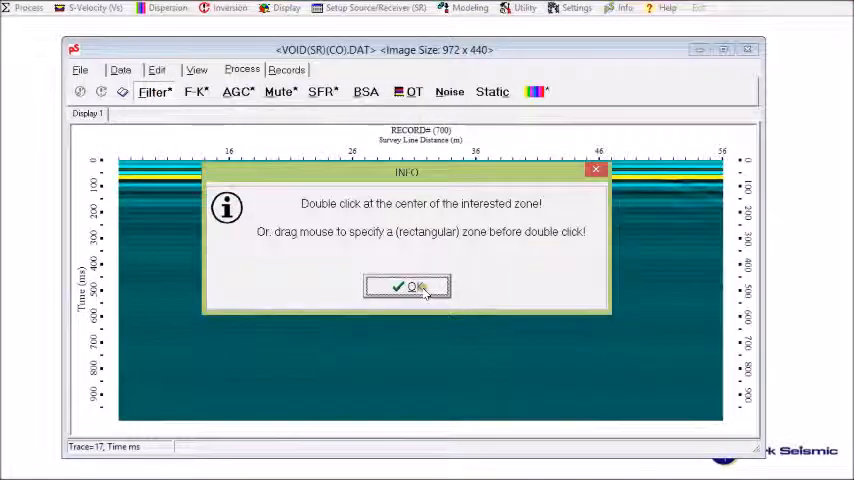
Apply a Horizontal Events frequency-domain filter to record 700
{"action": "left_click", "coordinate": [406, 287]}
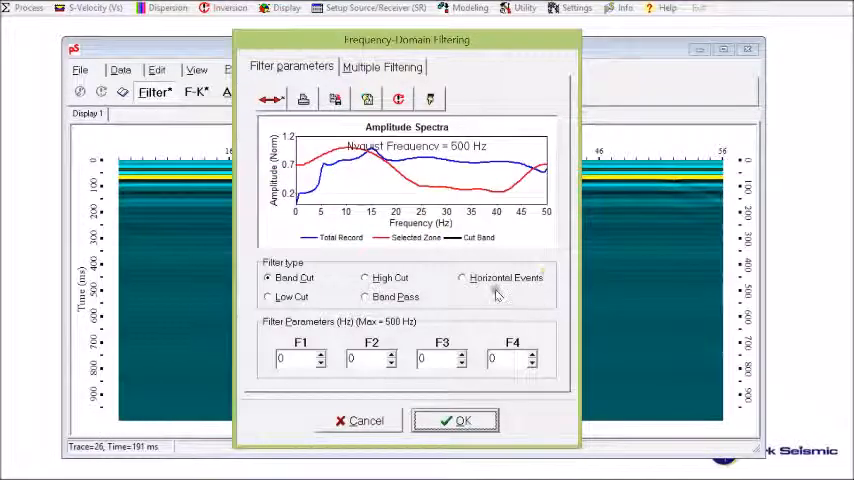
{"action": "left_click", "coordinate": [459, 277]}
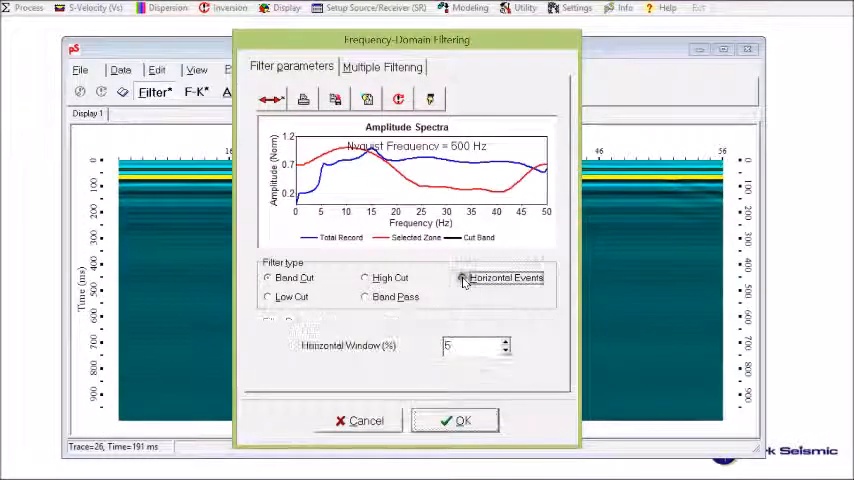
{"action": "left_click", "coordinate": [454, 420]}
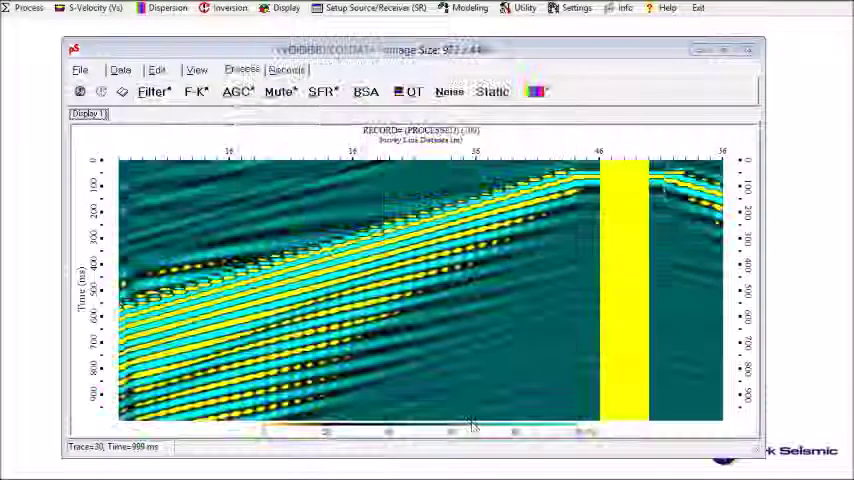